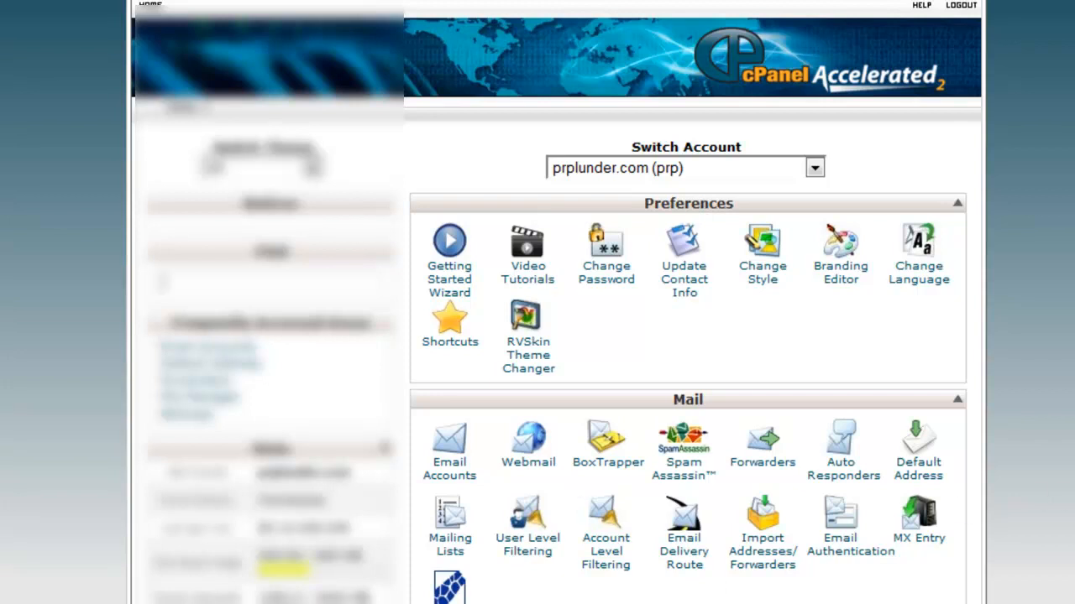
pyautogui.scroll(-3)
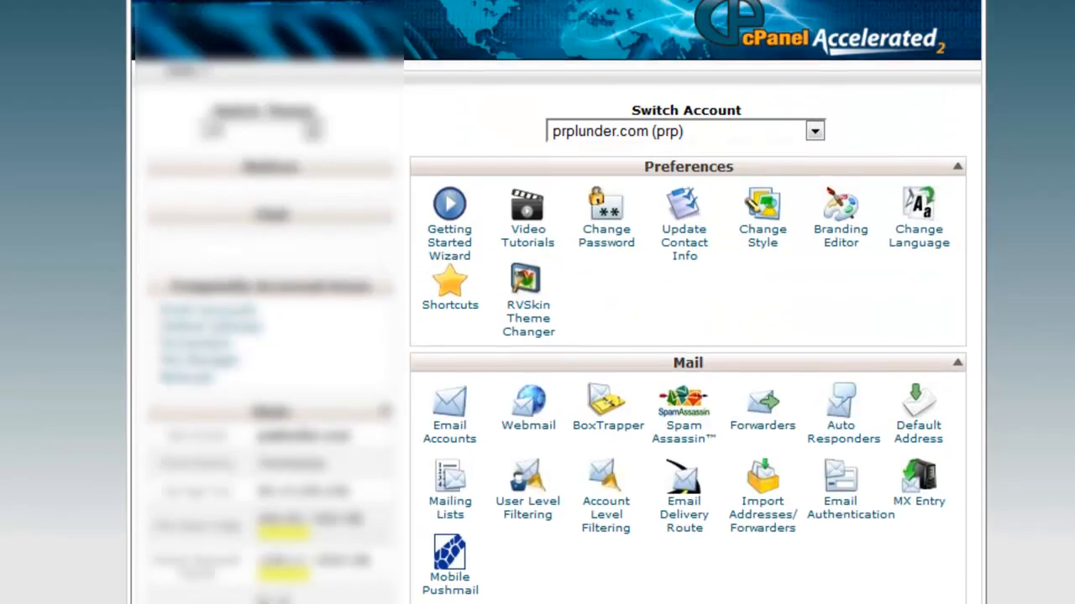
pyautogui.scroll(-3)
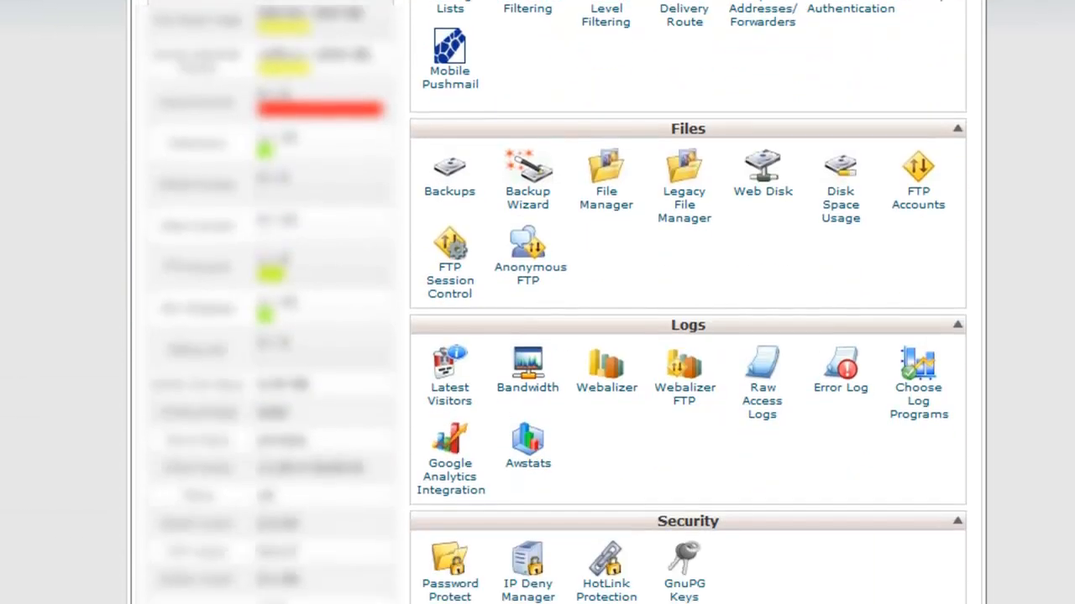
pyautogui.scroll(-3)
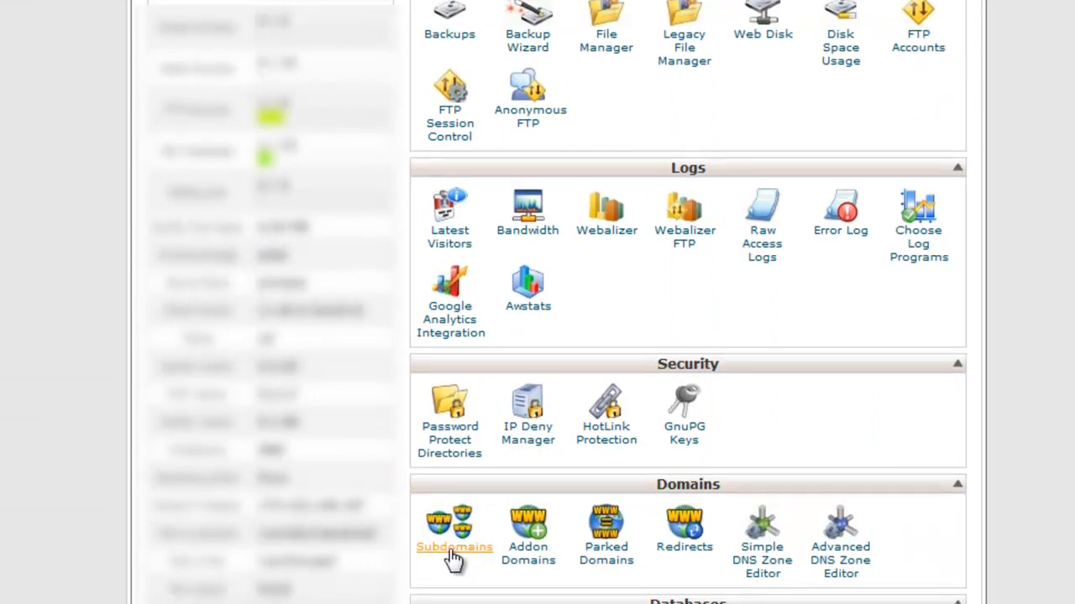
pyautogui.click(454, 548)
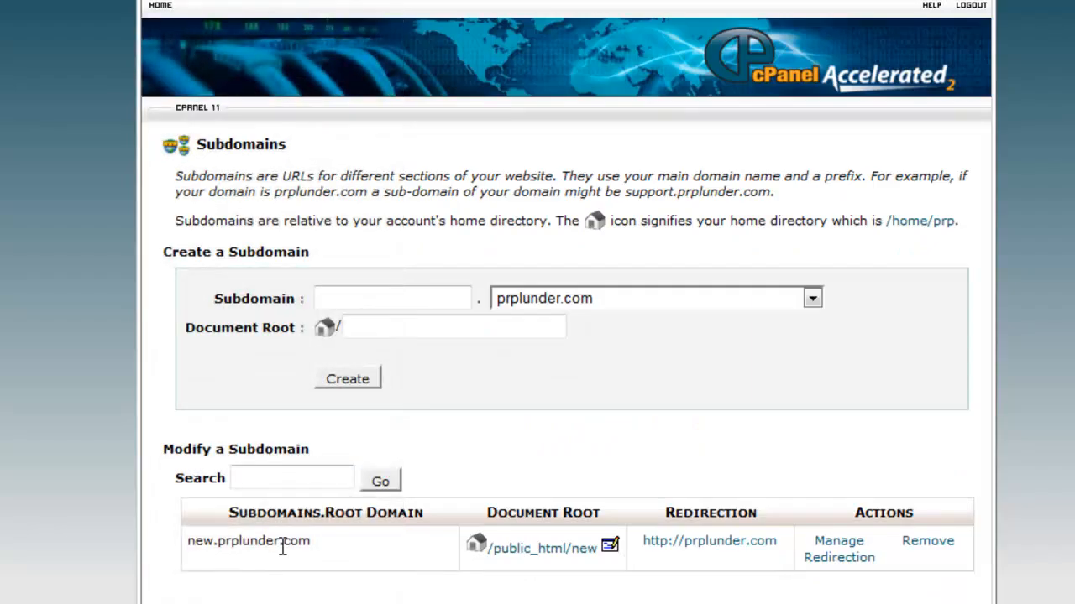
pyautogui.click(389, 299)
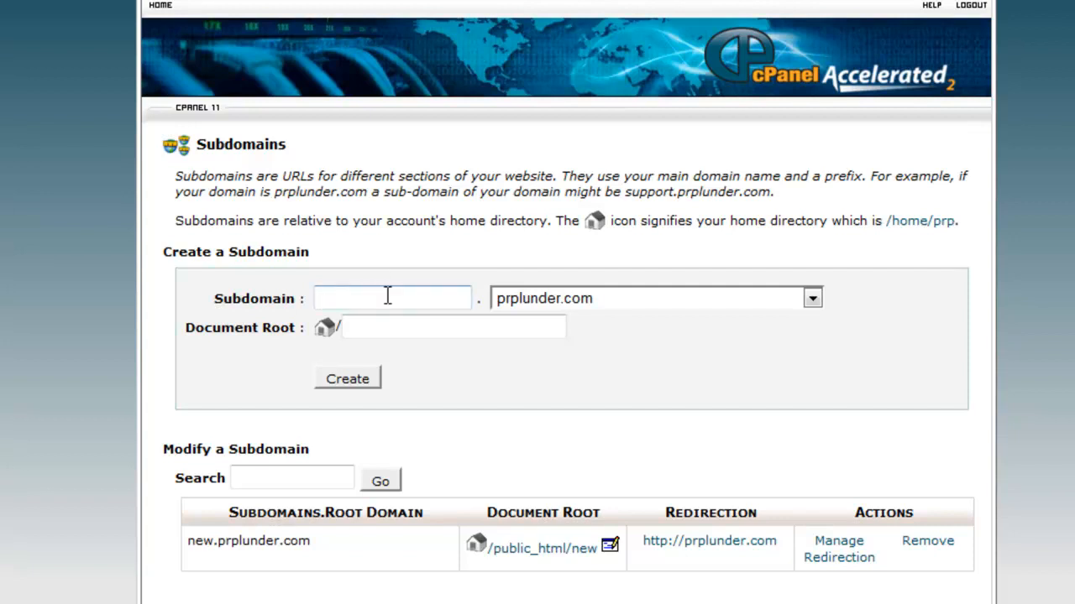
# Create subdomain new2.prplunder.com with document root public_html/new2.
pyautogui.write('new2')
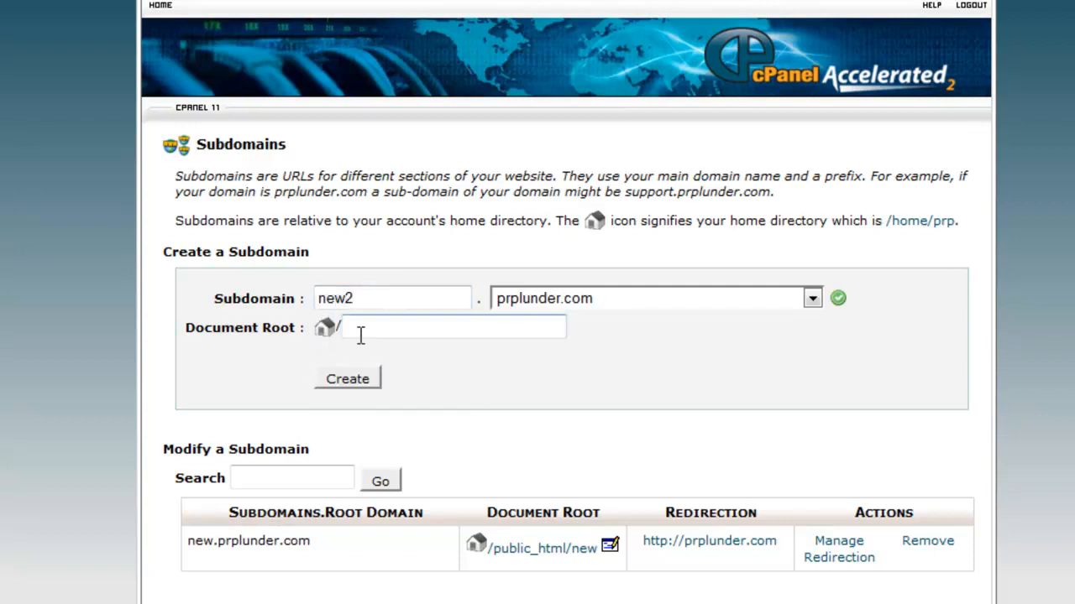
pyautogui.write('public_html/new2')
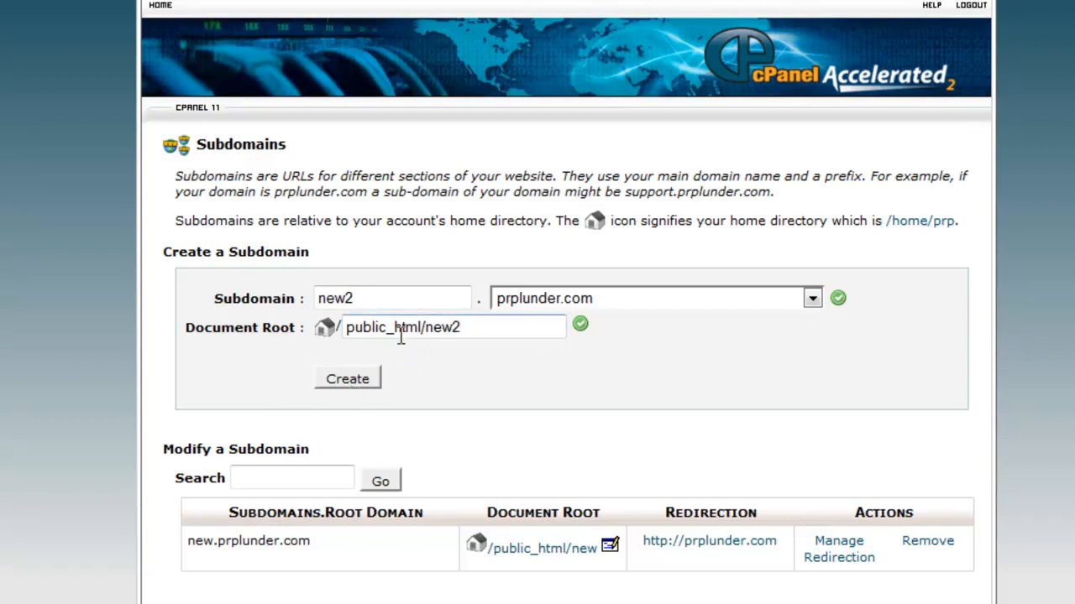
pyautogui.click(345, 377)
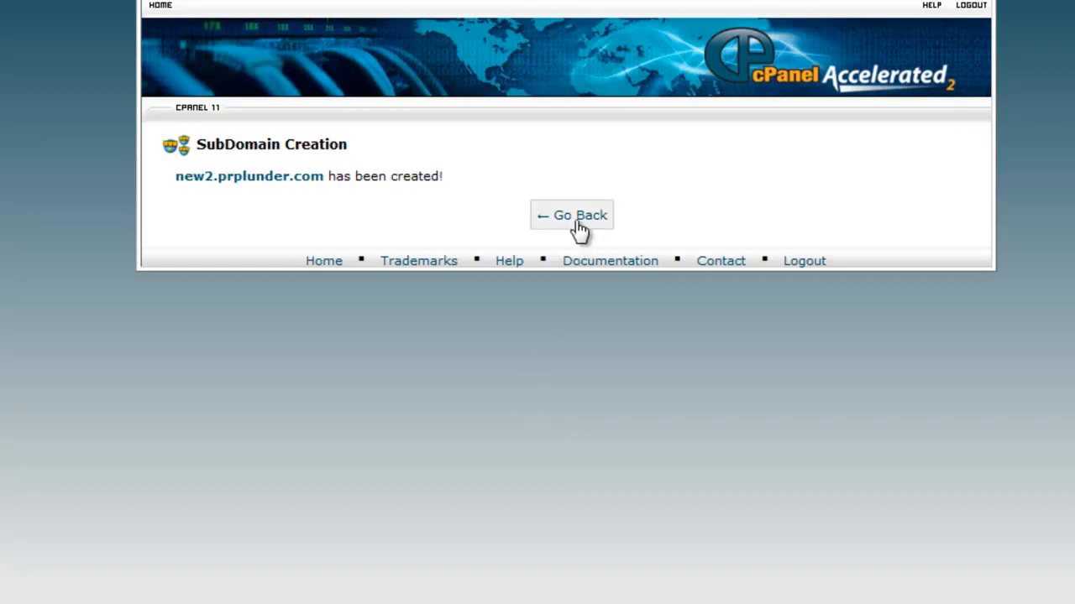
# Return to the Subdomains list now showing new2.prplunder.com with root /public_html/new2.
pyautogui.click(571, 214)
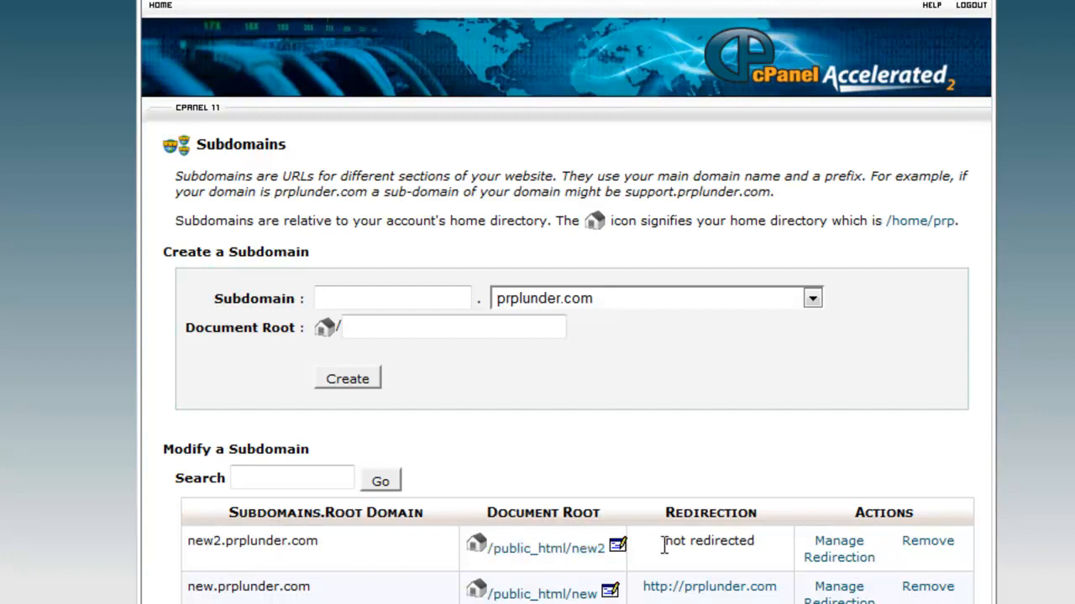
pyautogui.moveTo(820, 550)
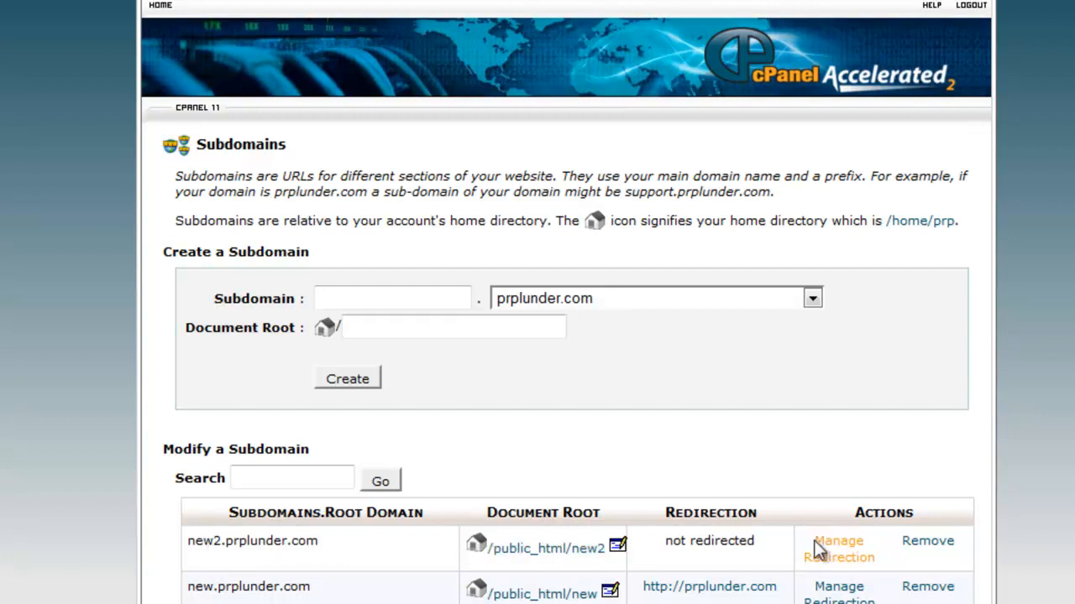
pyautogui.click(838, 549)
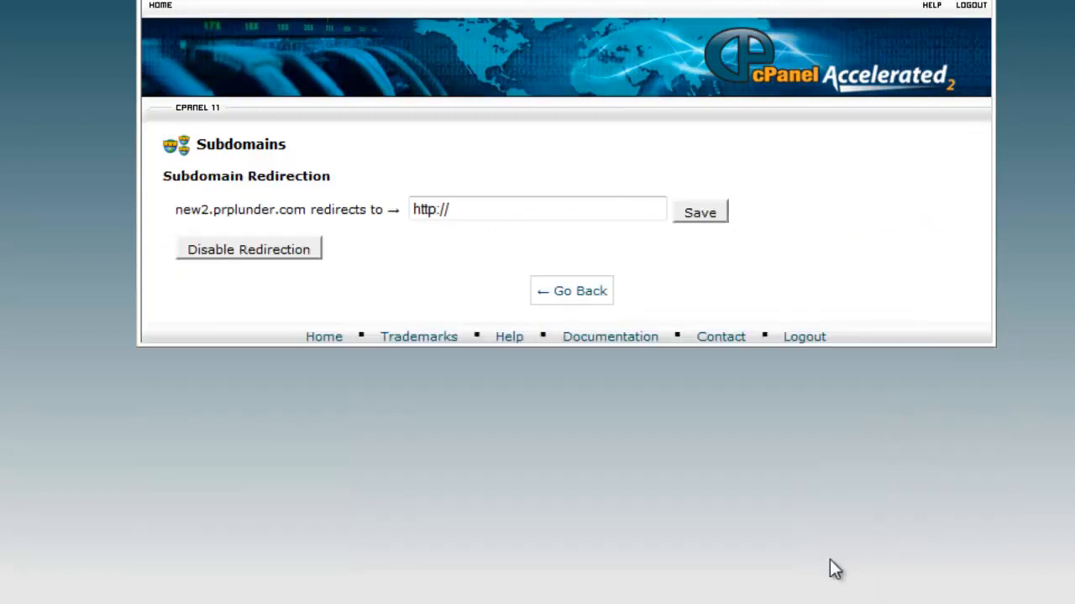
pyautogui.click(479, 208)
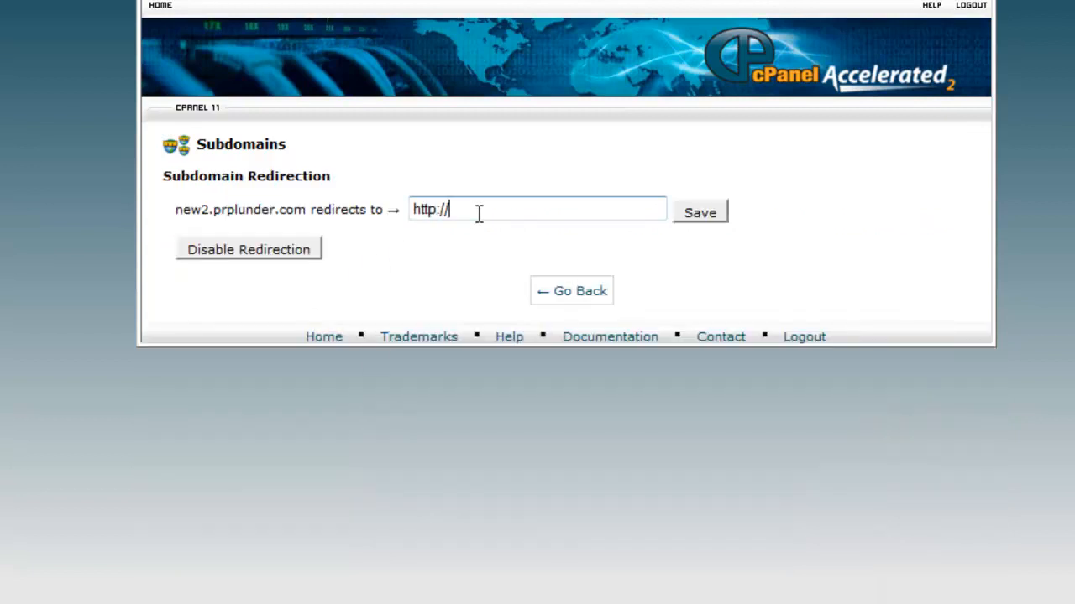
pyautogui.write('prplunder.com')
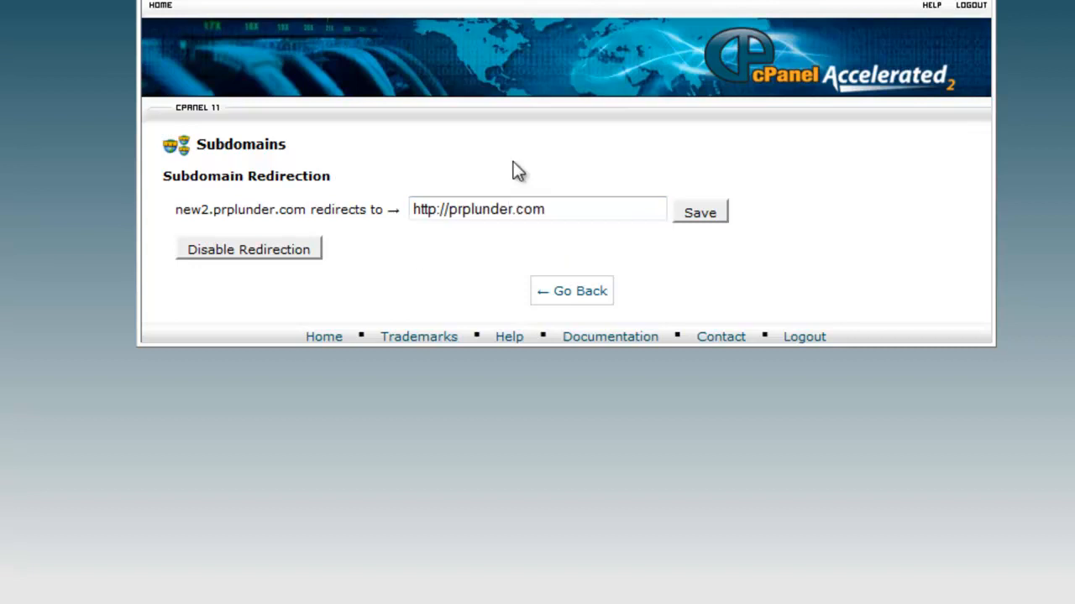
pyautogui.click(699, 211)
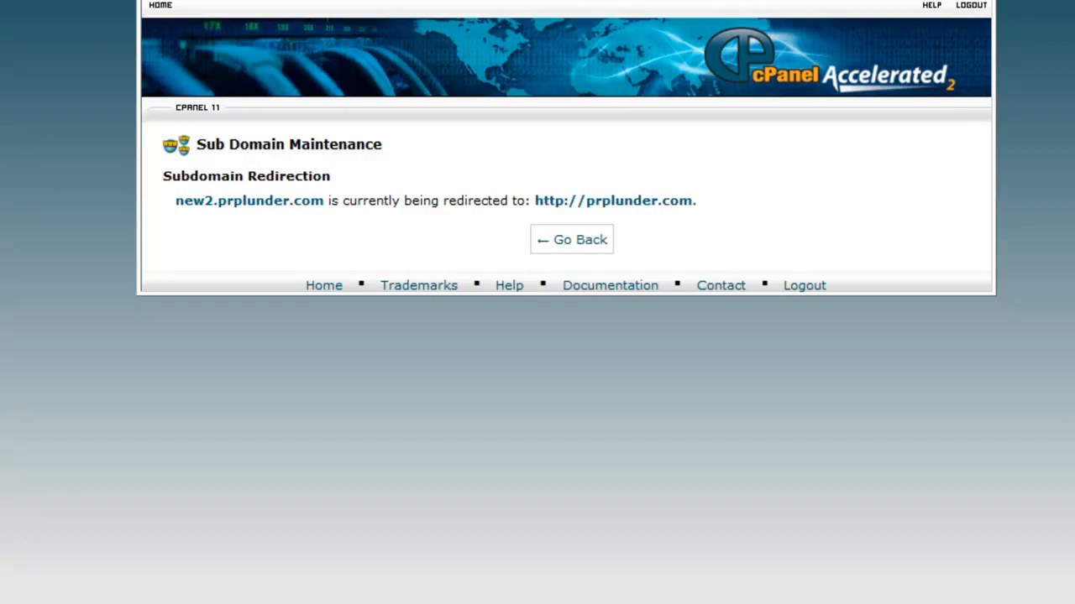
pyautogui.moveTo(134, 388)
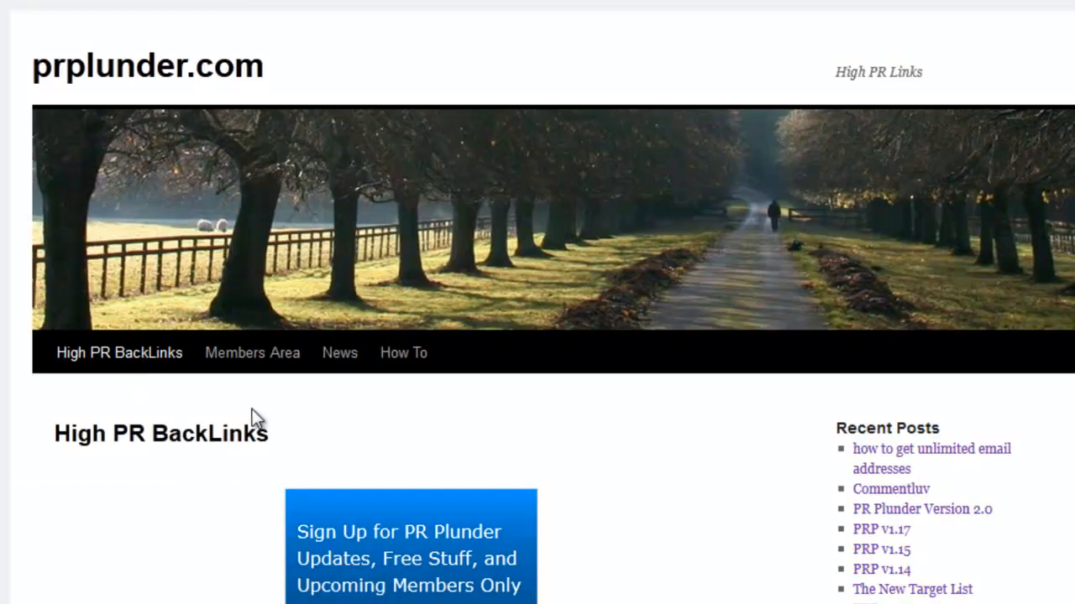
# Scroll the prplunder.com home page to confirm the redirect loads it.
pyautogui.scroll(-3)
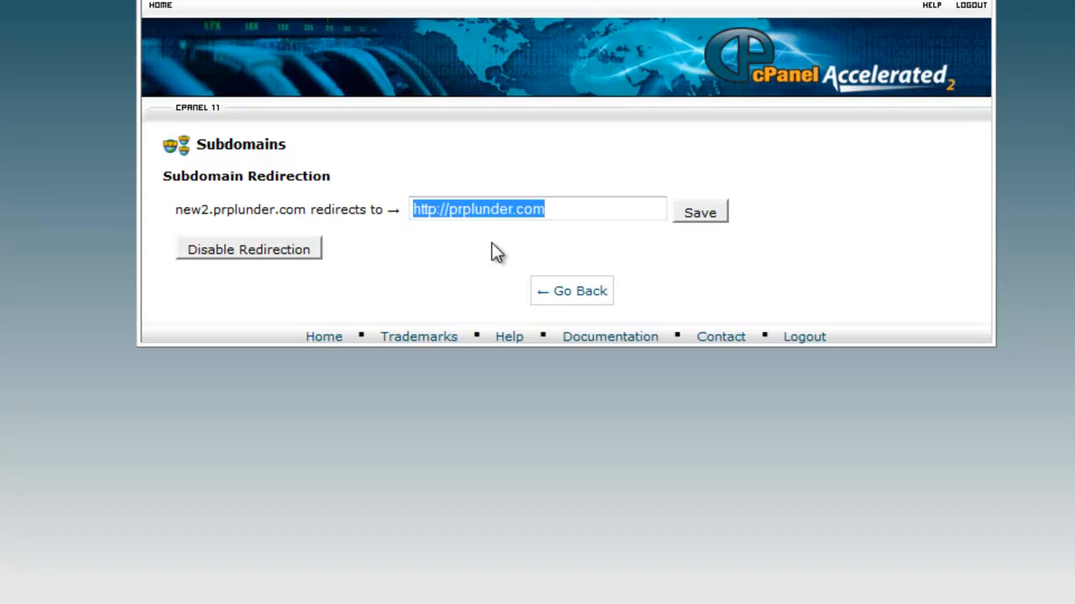
pyautogui.moveTo(668, 208)
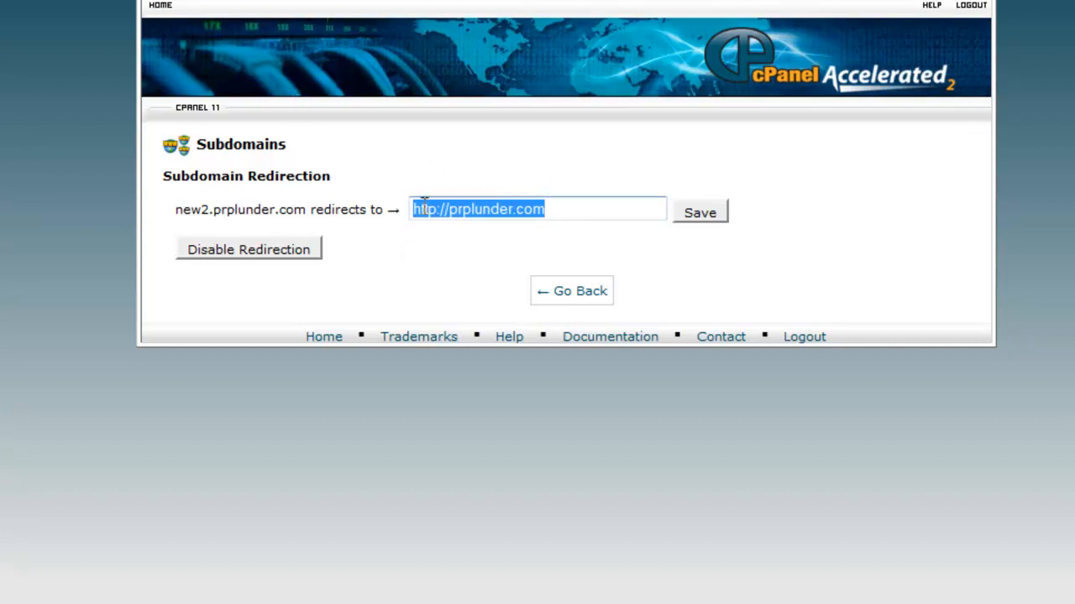
pyautogui.moveTo(460, 216)
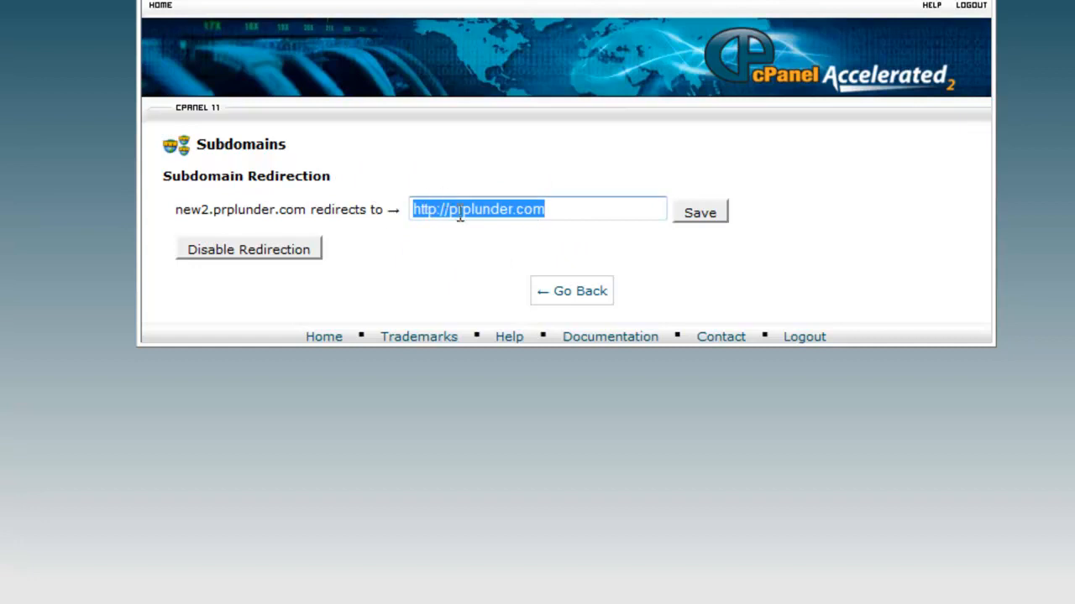